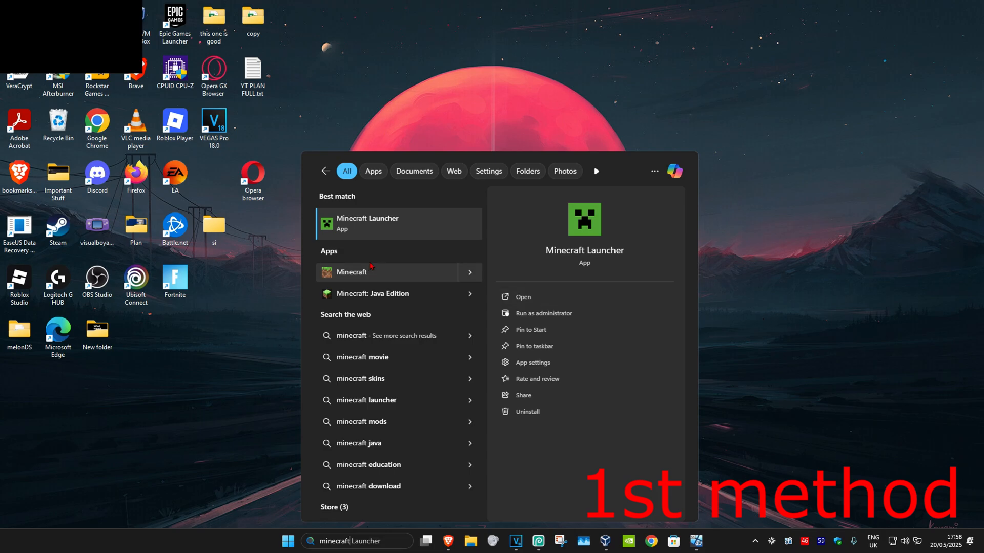
pyautogui.moveTo(419, 278)
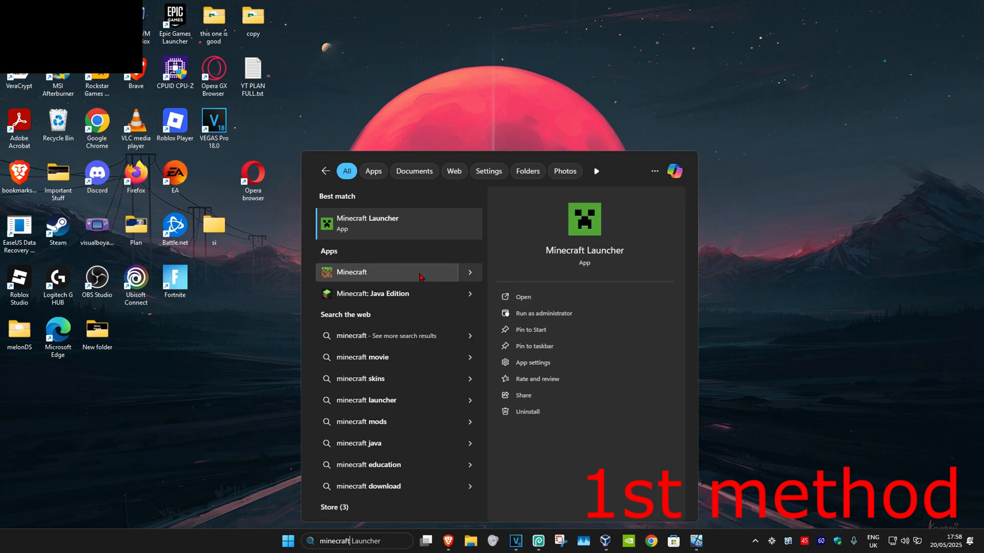
pyautogui.moveTo(373, 294)
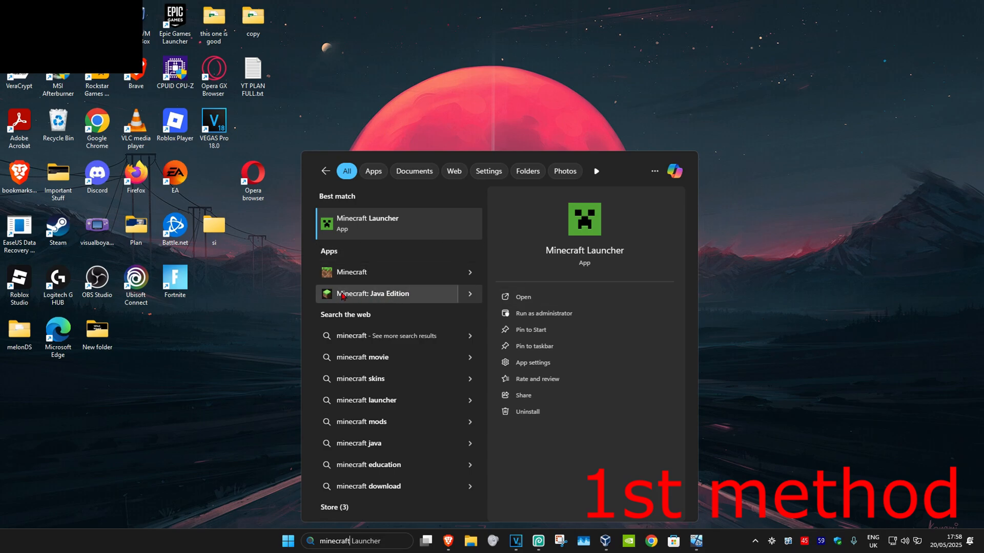
# Show the context menu for Minecraft: Java Edition in the Windows Search results
pyautogui.rightClick(373, 294)
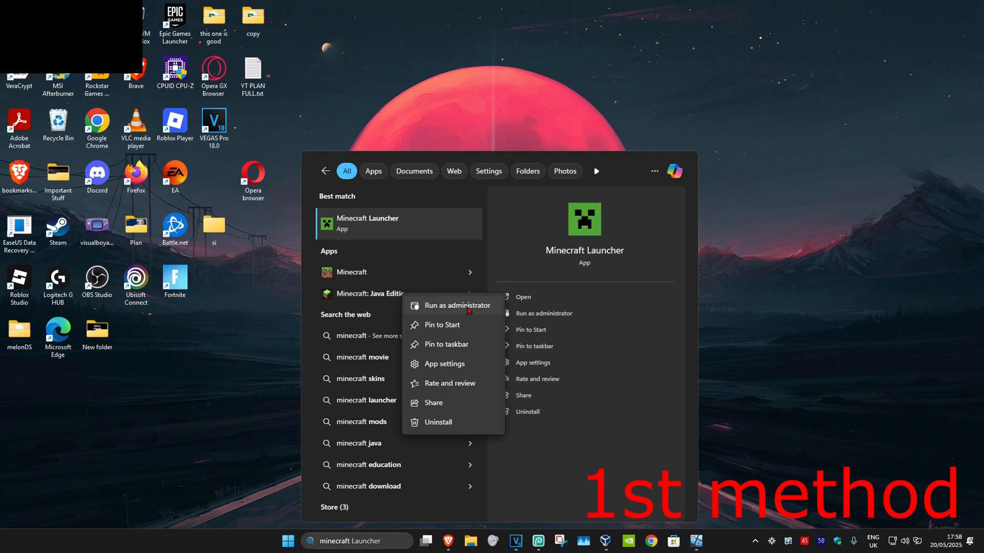
# Repair Minecraft: Java Edition from its App settings page
pyautogui.click(444, 364)
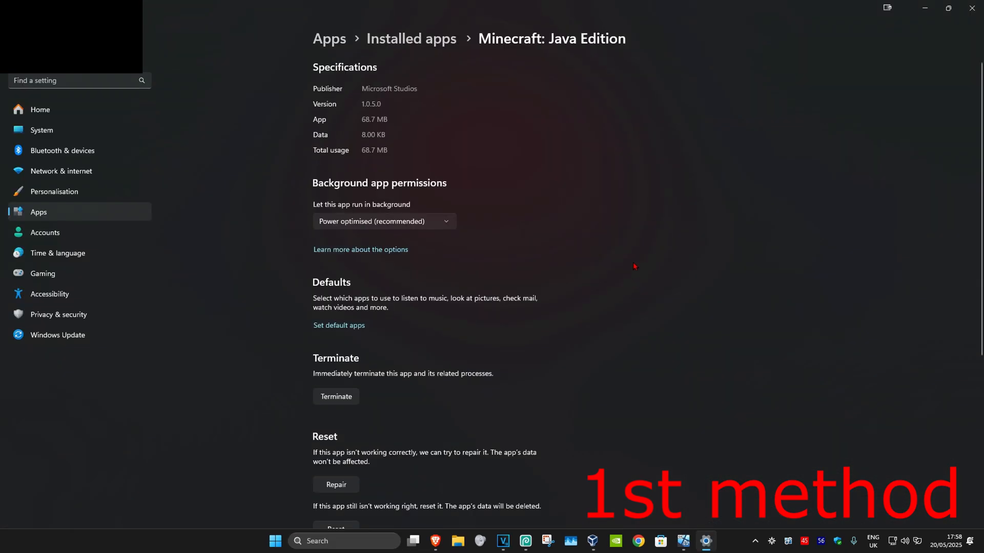
pyautogui.scroll(-3)
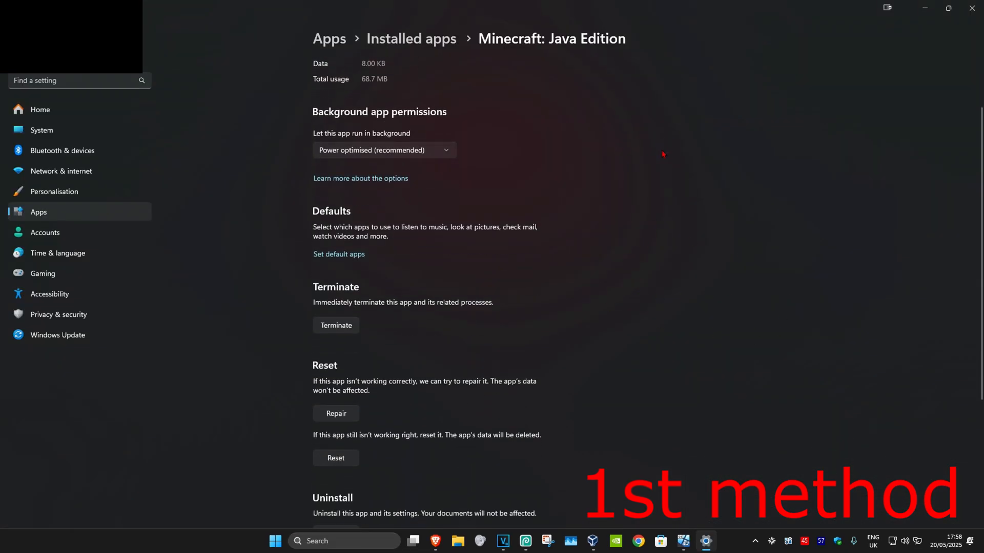
pyautogui.moveTo(689, 193)
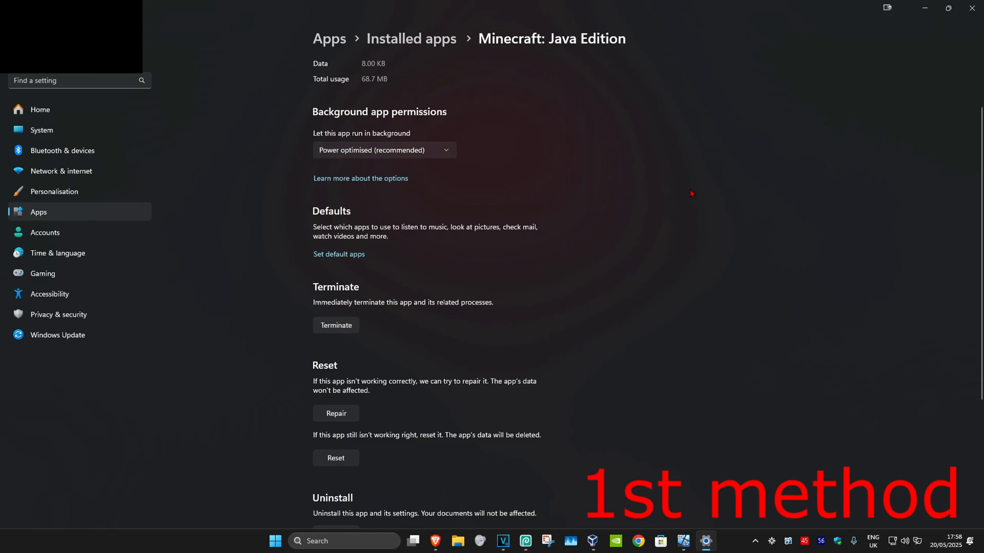
pyautogui.click(336, 413)
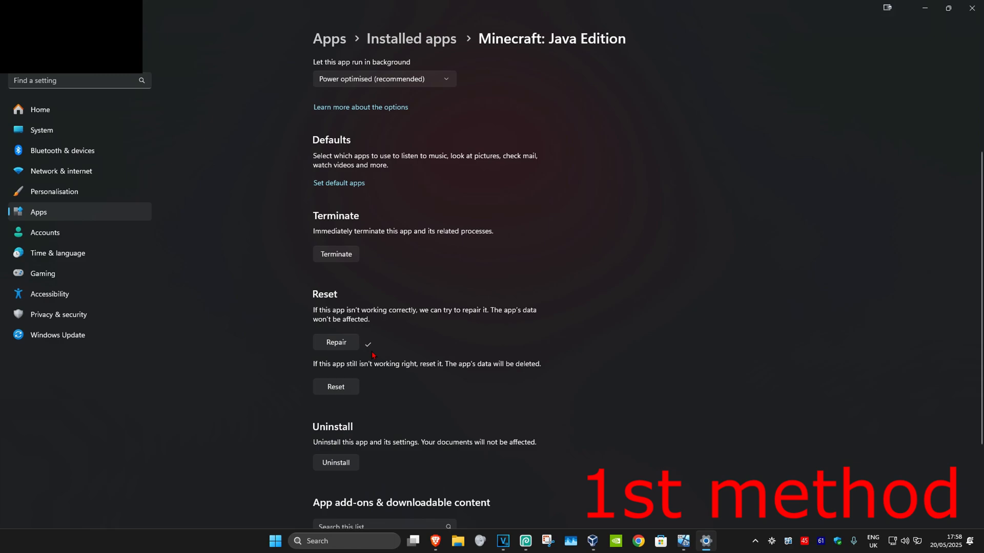
pyautogui.moveTo(671, 244)
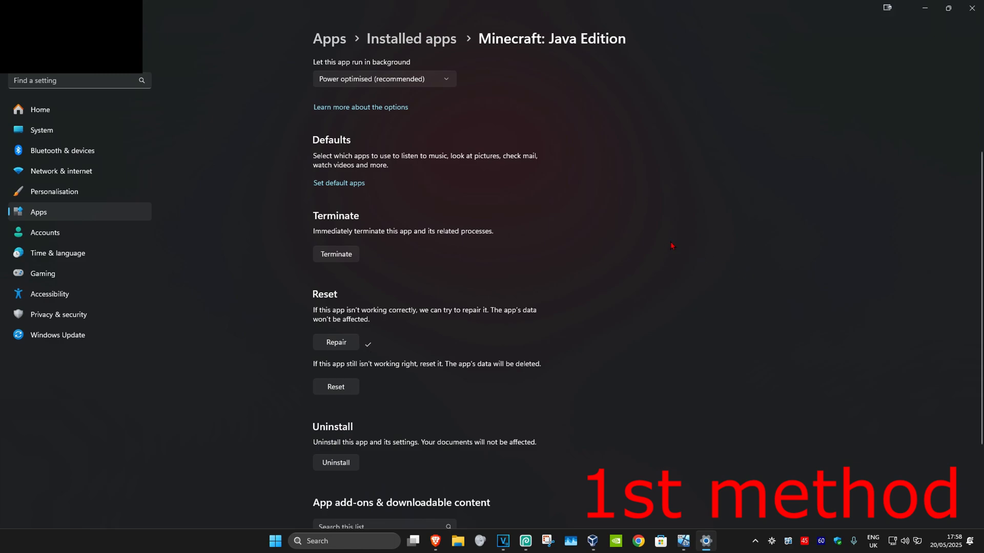
# Reset Minecraft: Java Edition, deleting its data, and close Settings
pyautogui.click(336, 386)
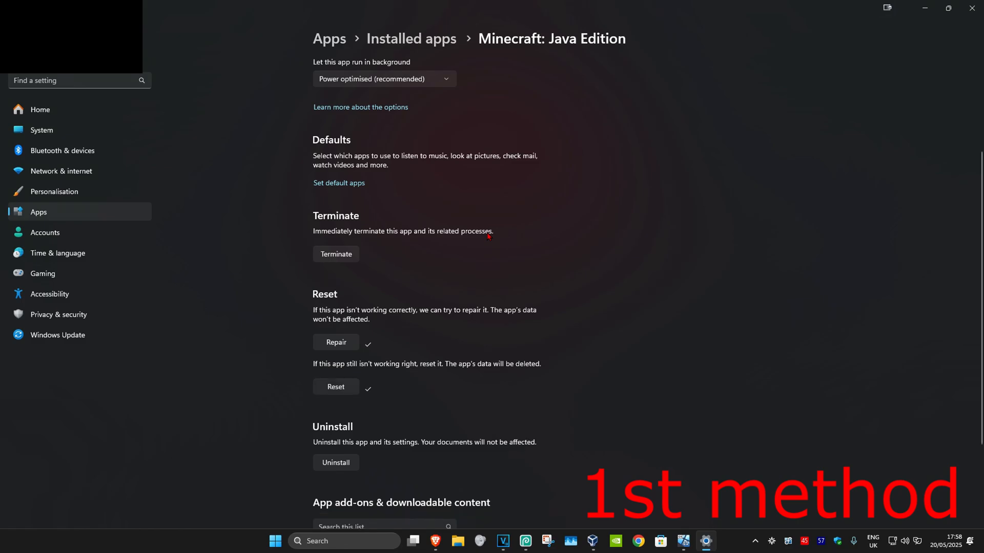
pyautogui.scroll(-3)
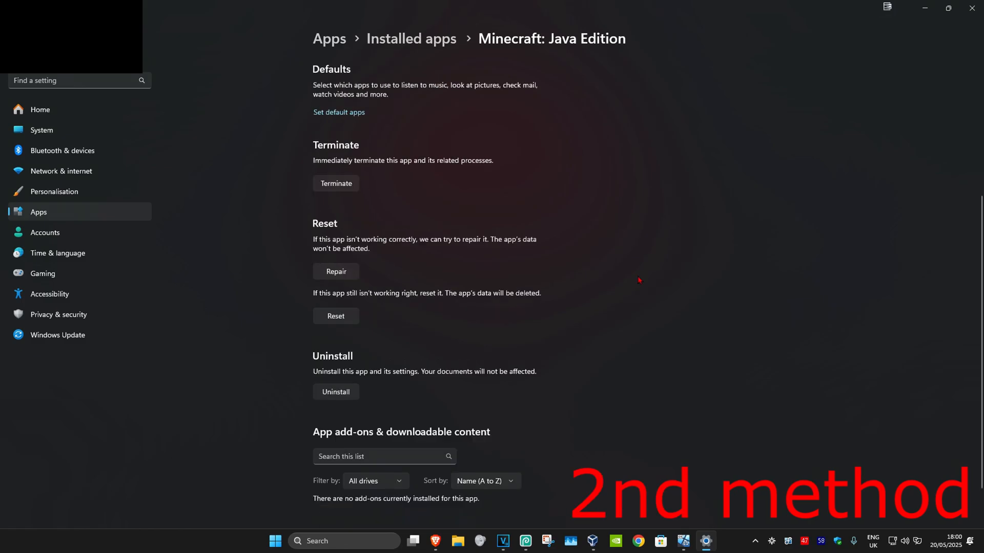
pyautogui.moveTo(699, 175)
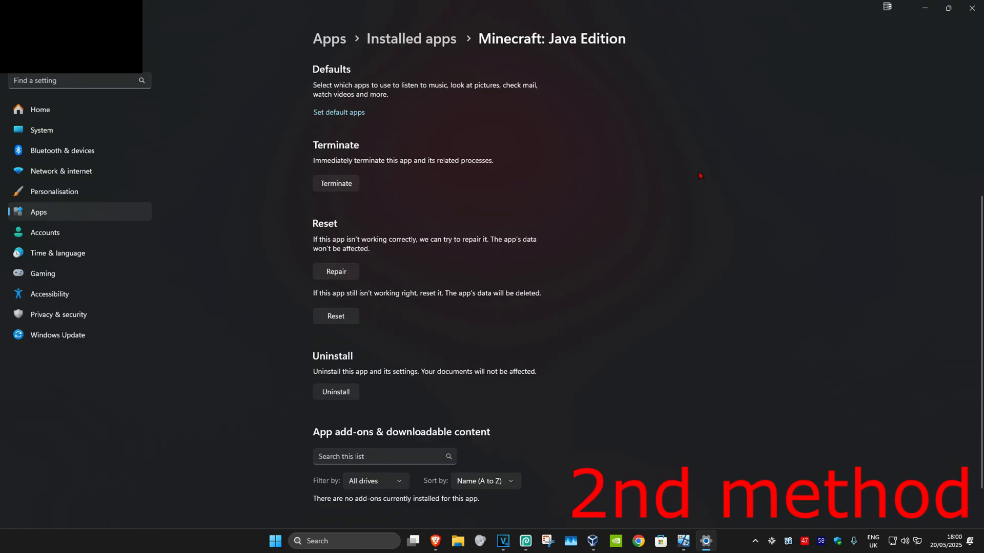
pyautogui.click(336, 391)
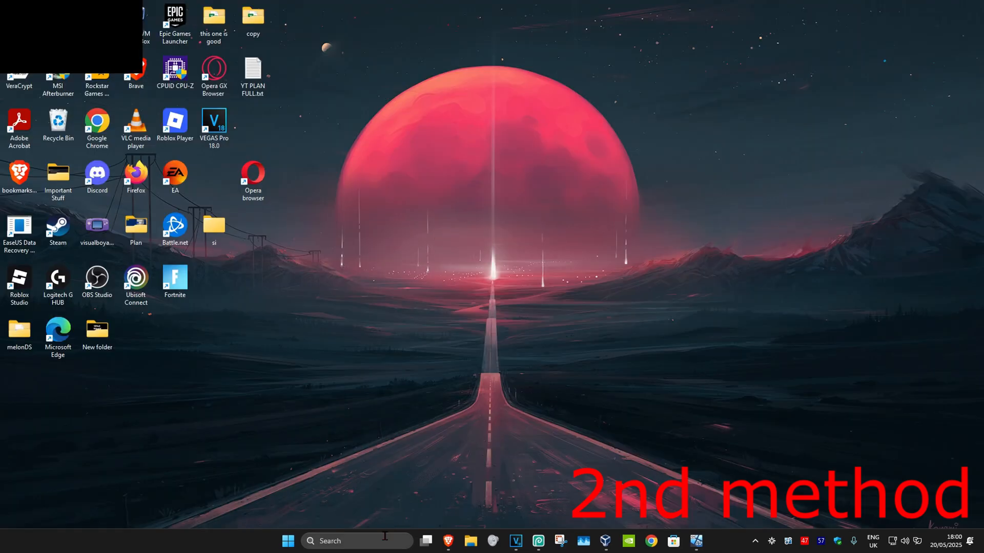
# Launch Microsoft Store from Windows Search and search it for minecraft
pyautogui.write('microsoft store')
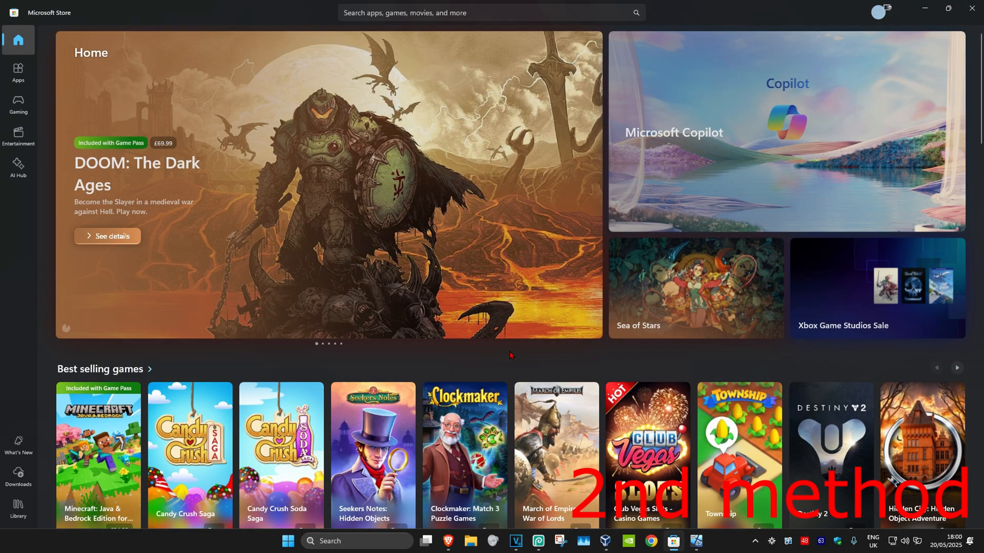
pyautogui.write('minecra')
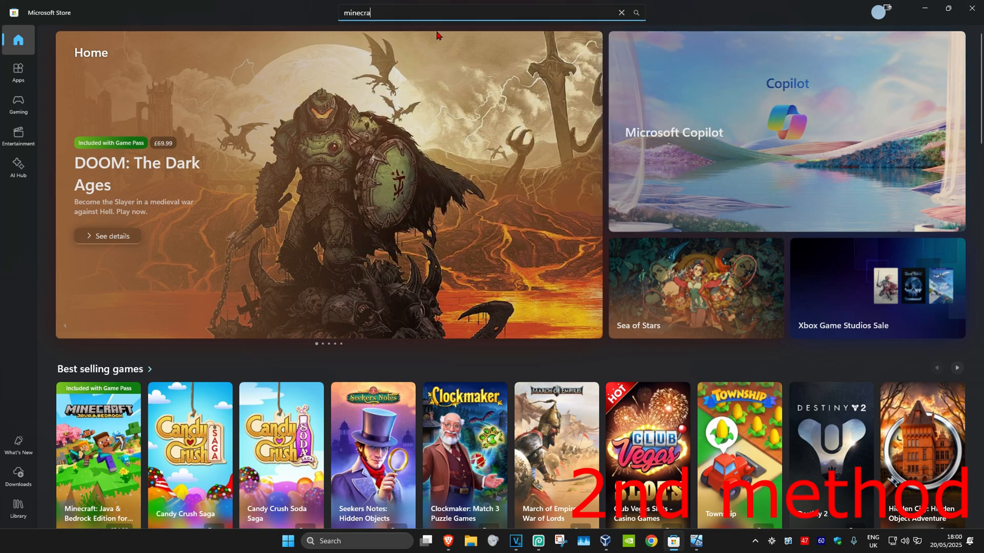
pyautogui.press('Return')
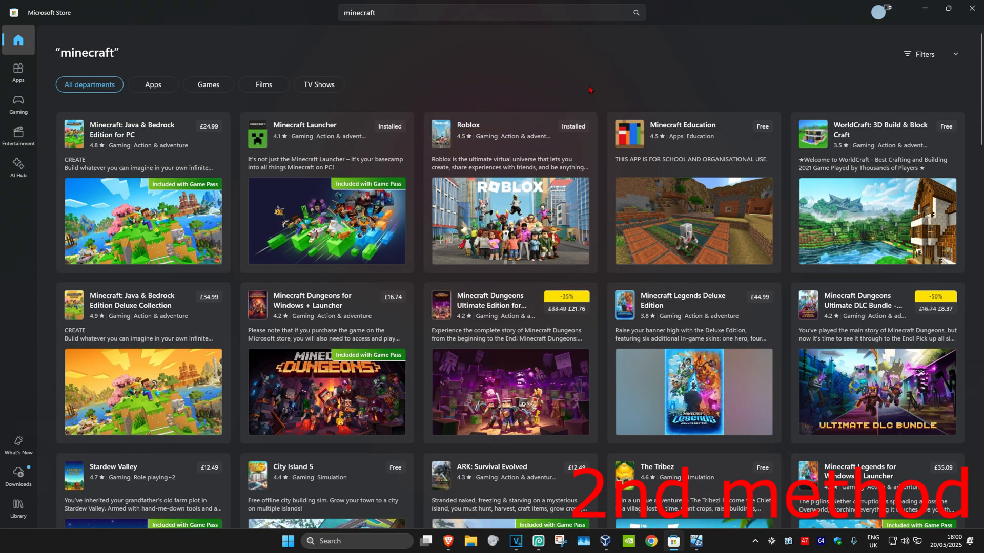
# Reach the Minecraft: Java Edition page via the Java & Bedrock Edition for PC bundle
pyautogui.click(142, 133)
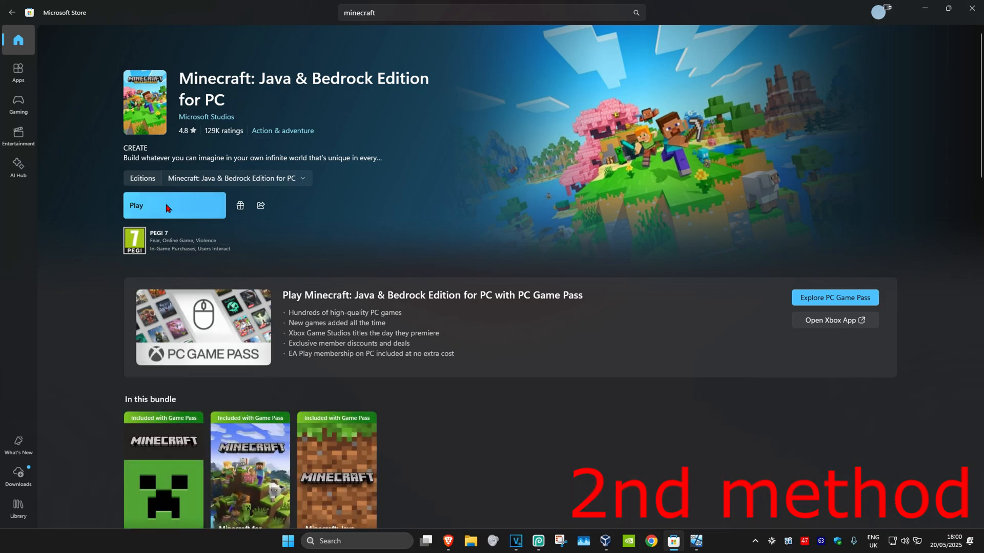
pyautogui.moveTo(466, 213)
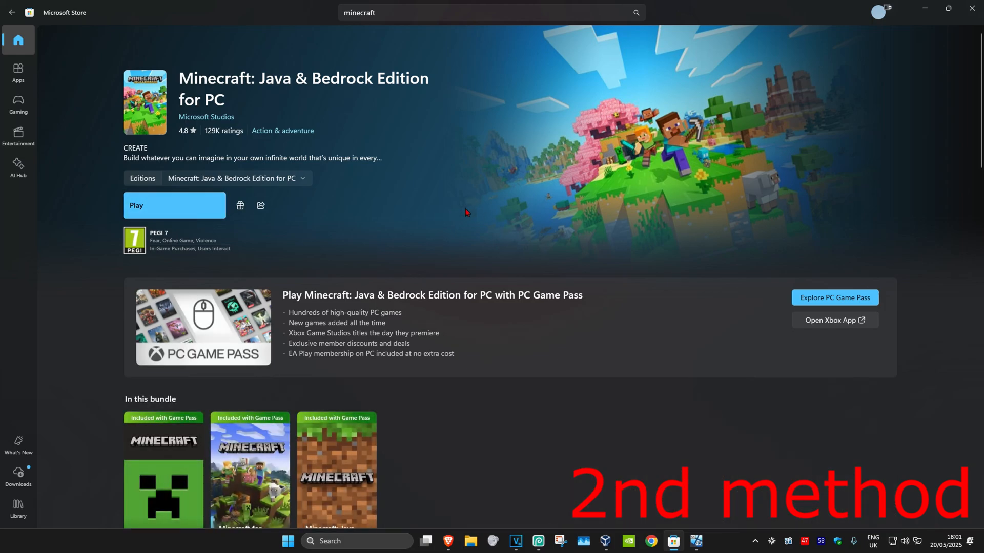
pyautogui.scroll(-3)
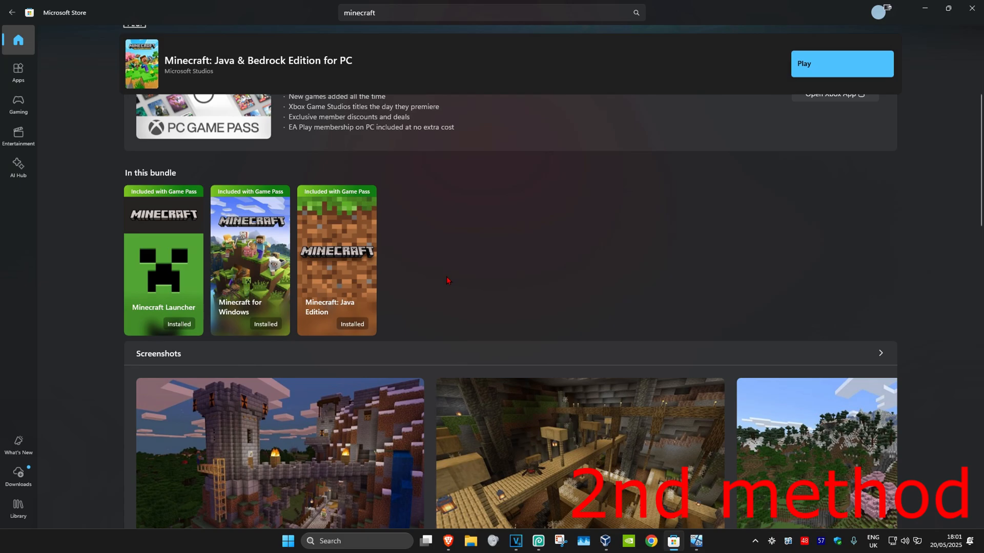
pyautogui.moveTo(302, 267)
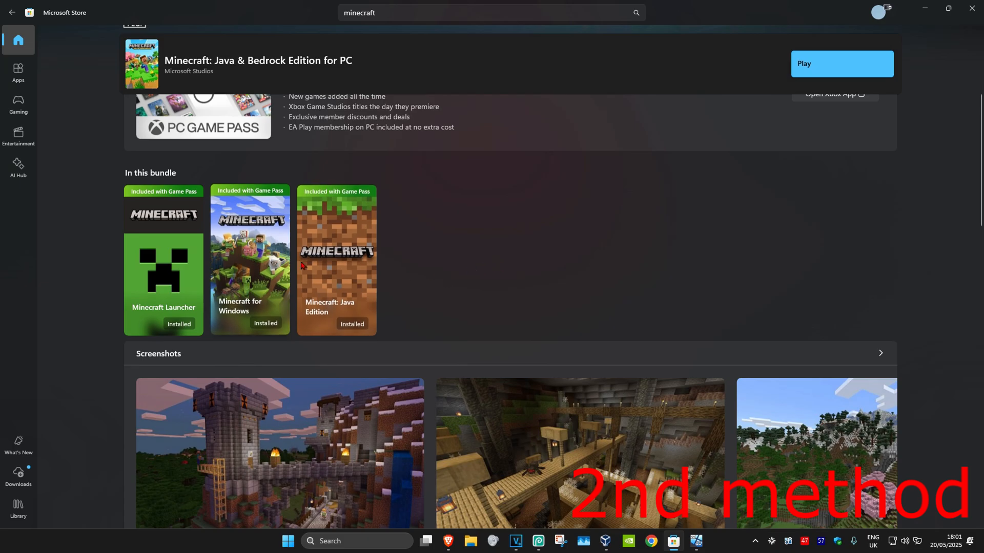
pyautogui.click(336, 260)
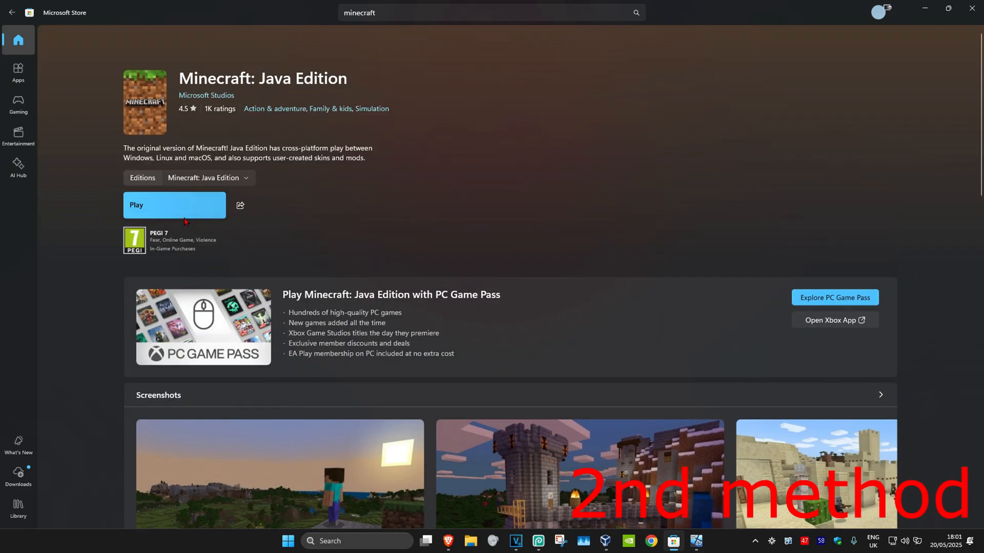